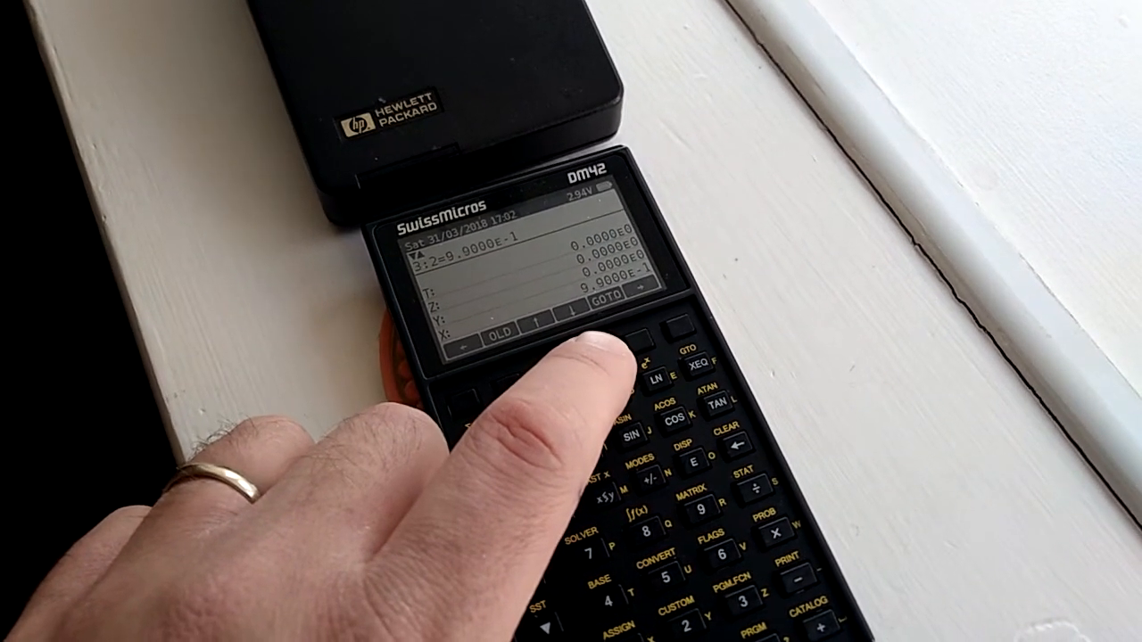
Advance past the last entry 3:2 (0.99) to wrap to element 1:1 (0.316).
left_click(616, 357)
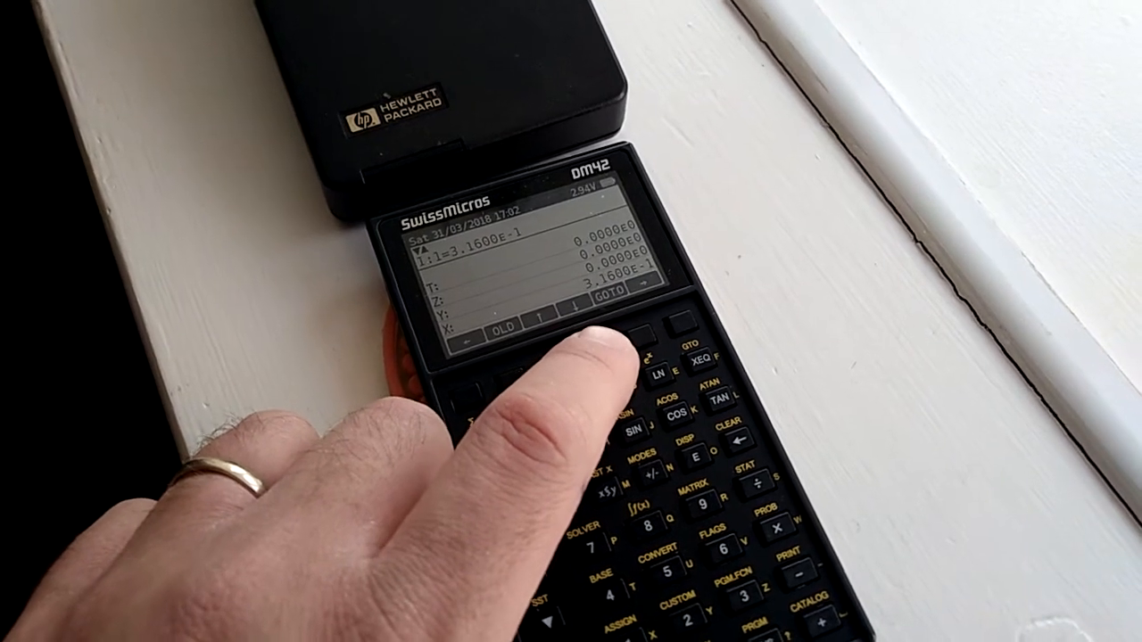